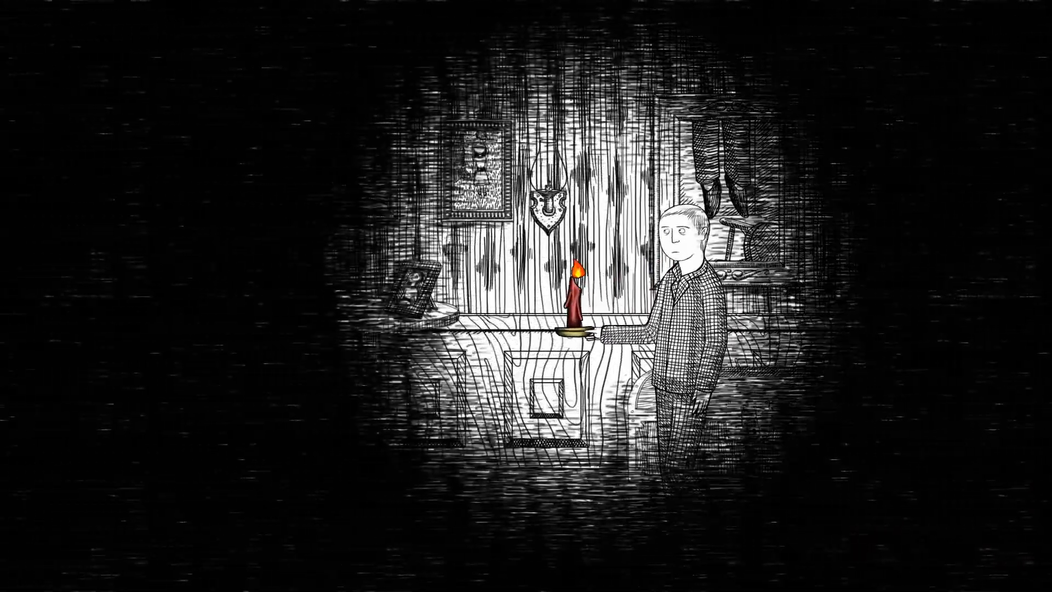
pyautogui.hscroll(3)
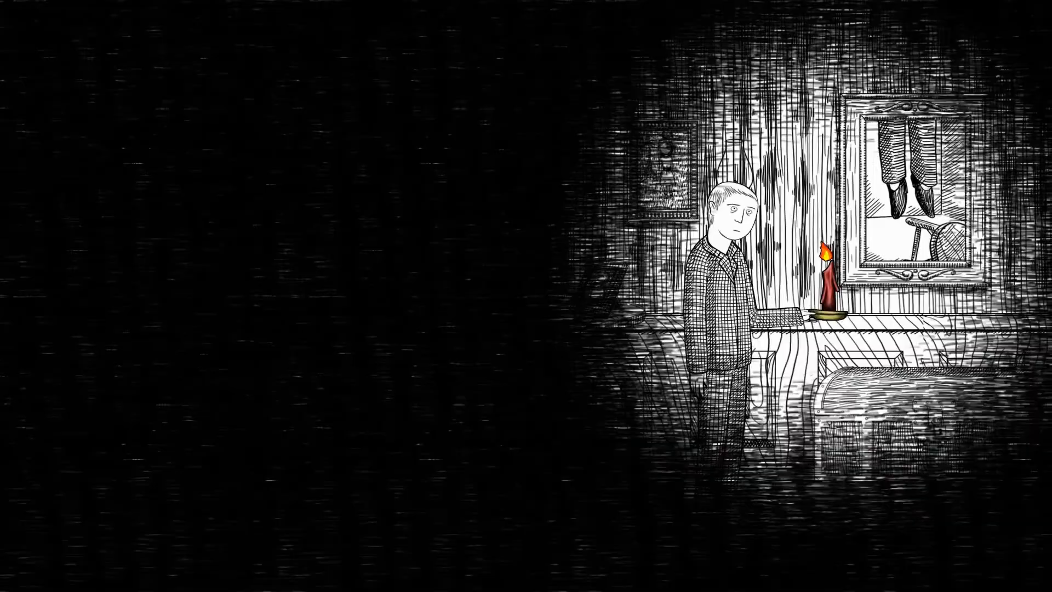